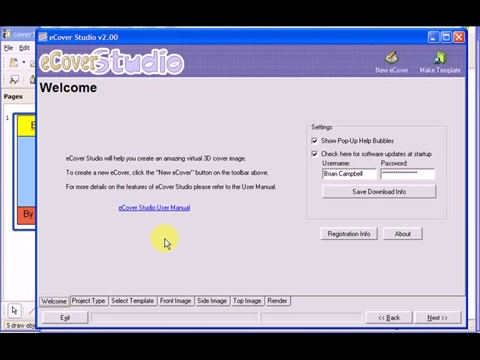
mouse_move(143, 242)
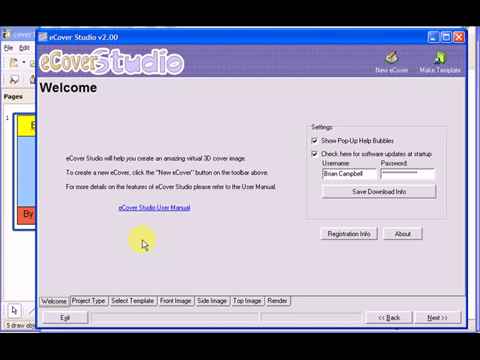
mouse_move(92, 289)
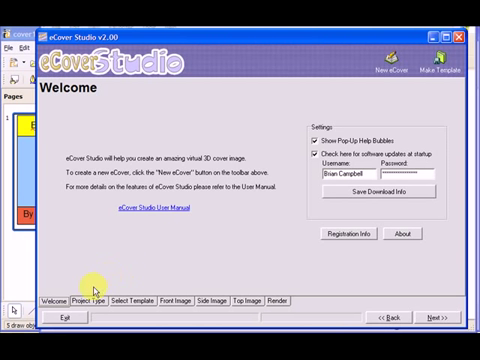
Preview the CD box, slim CD box and DVD box project types.
click(95, 291)
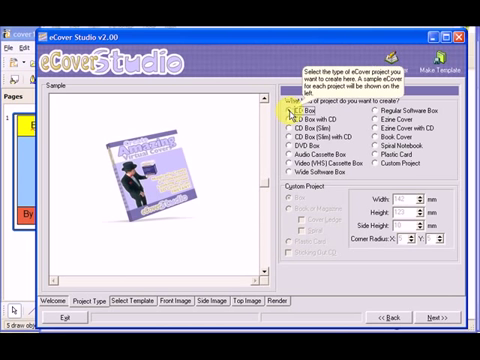
click(288, 116)
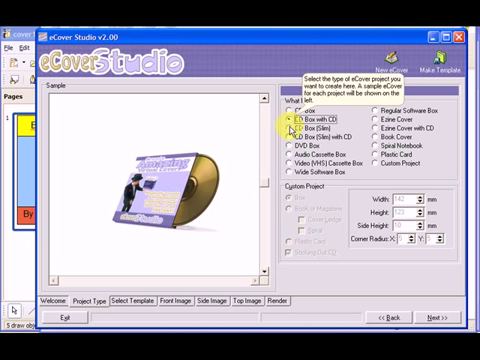
click(291, 135)
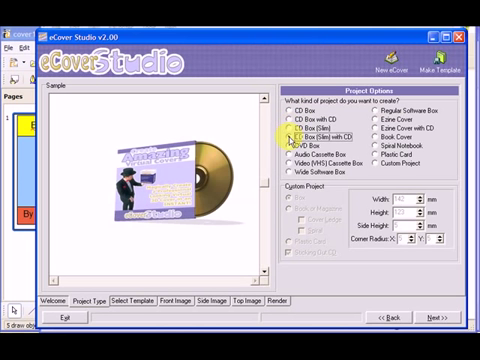
click(287, 134)
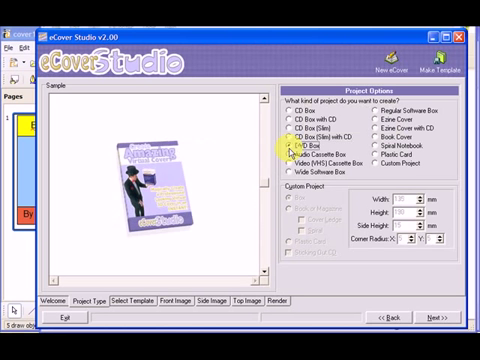
click(290, 161)
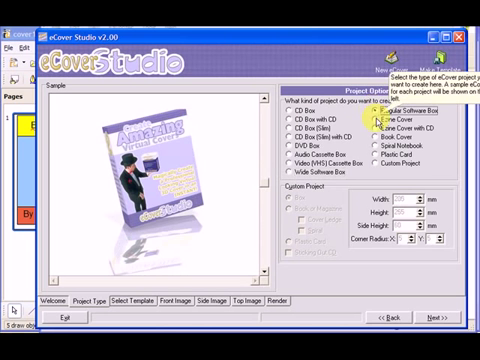
Preview the spiral notebook and wide software box types, settling on Book Cover.
click(377, 128)
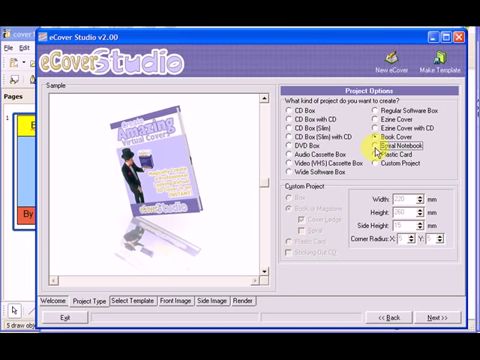
click(376, 149)
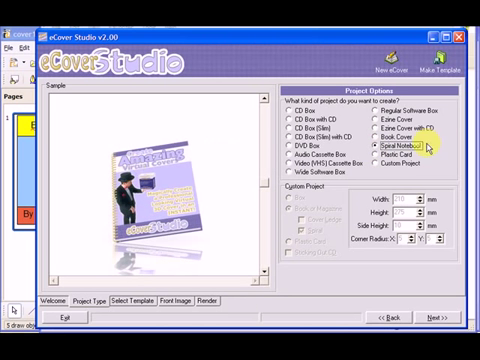
click(376, 154)
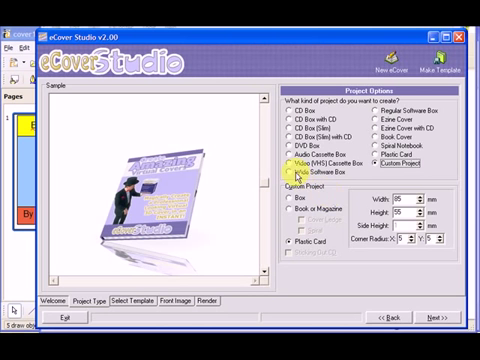
click(291, 180)
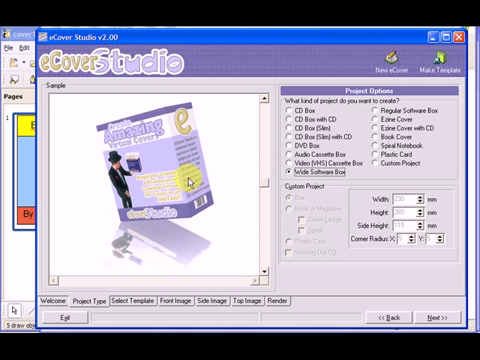
mouse_move(182, 112)
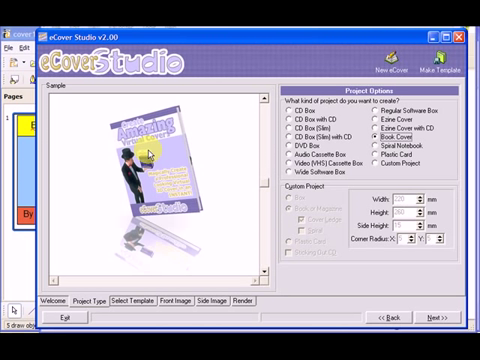
click(131, 297)
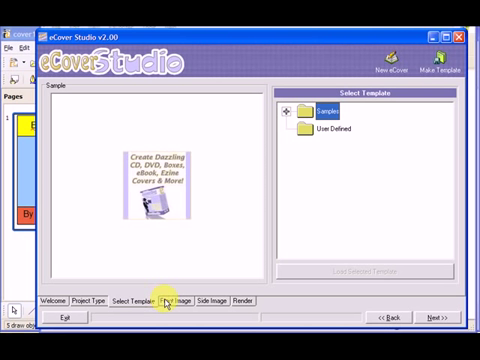
Move to the Front Image editor showing the sample Virtual Covers design.
click(170, 296)
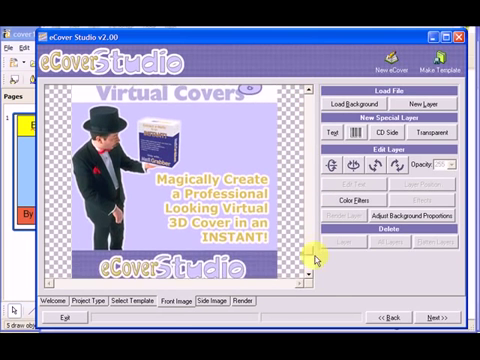
Load the cover background image from the eCover project folder.
click(355, 105)
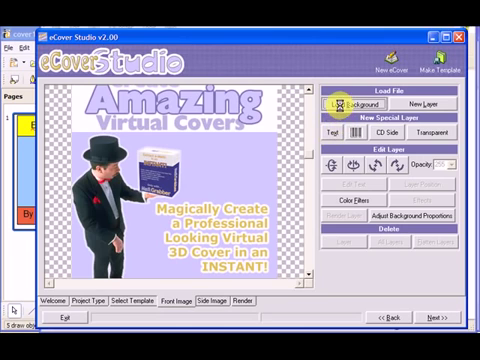
click(357, 106)
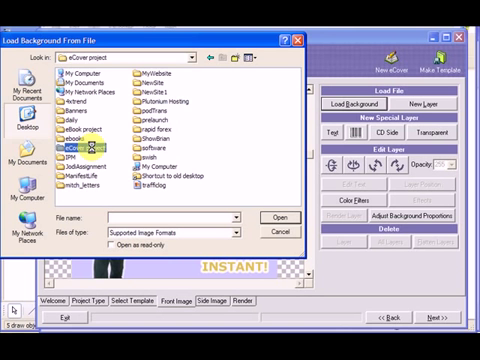
double_click(78, 148)
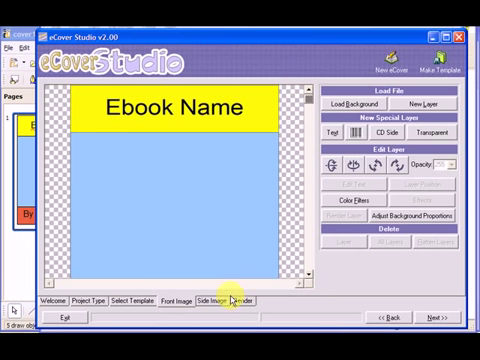
Review the side image, project type and front design, then proceed to the Render stage.
click(212, 296)
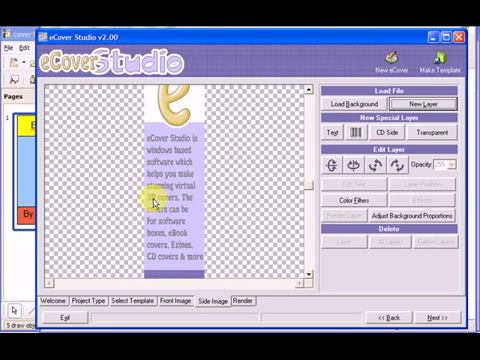
click(90, 298)
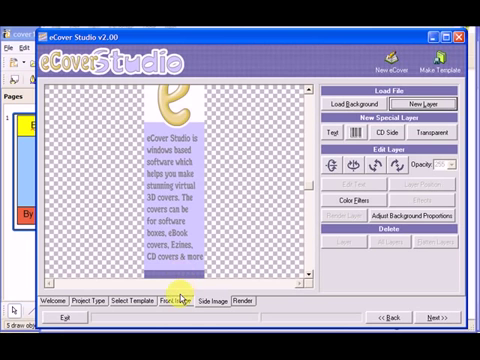
click(98, 299)
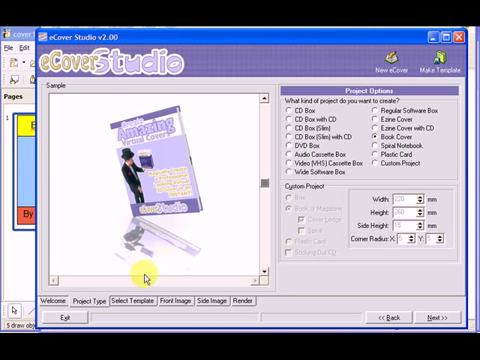
click(165, 297)
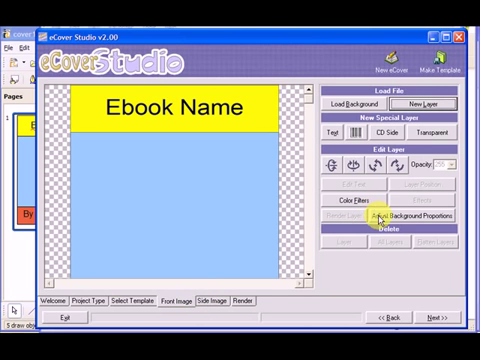
click(243, 299)
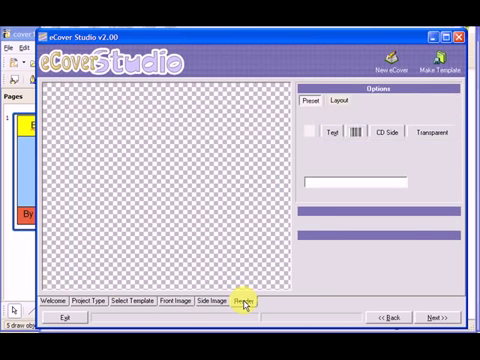
Render the 3D cover with the CD/DVD: Forward,Shadow preset at Best quality.
click(243, 300)
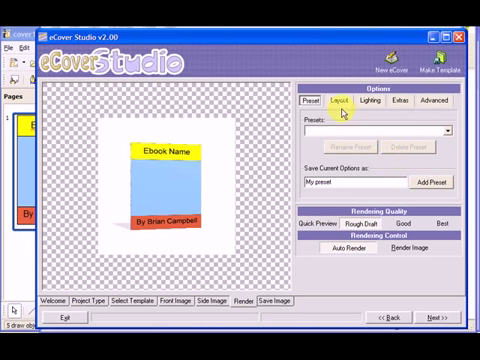
click(449, 131)
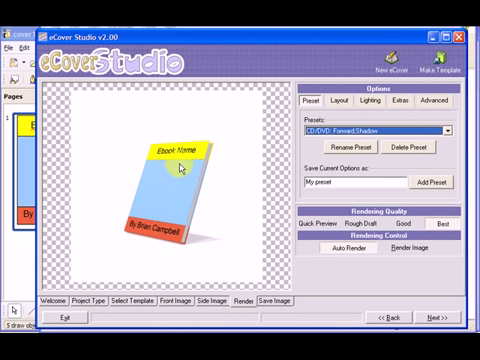
mouse_move(240, 248)
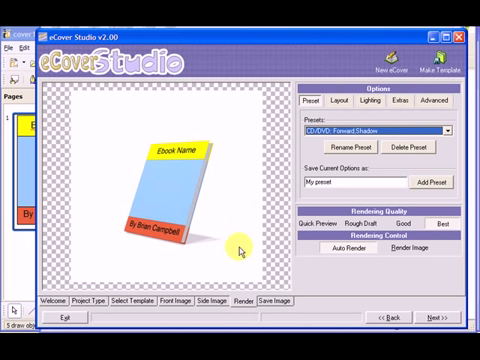
Proceed to the Save Image stage with JPEG format at quality 61.
click(272, 300)
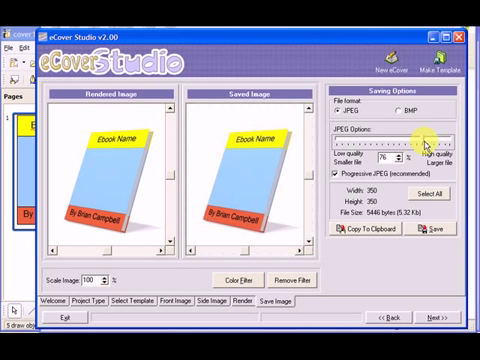
mouse_move(125, 170)
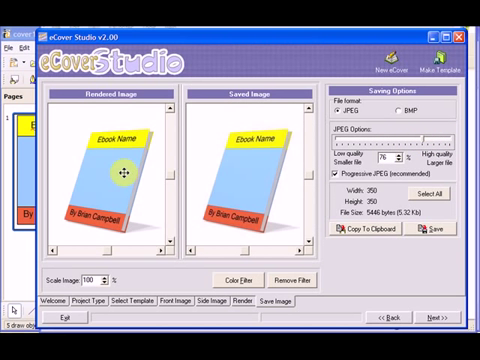
mouse_move(258, 178)
text(61)
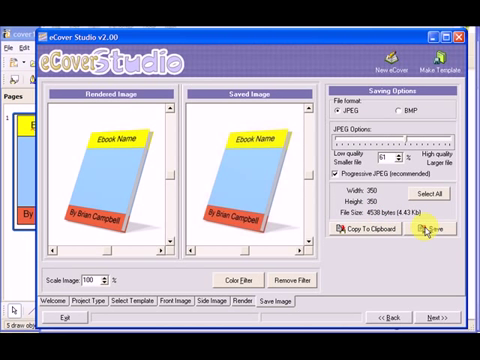
Save the cover as ecover3 JPEG in the eCover project folder and select it in Explorer.
click(435, 232)
text(ecover3)
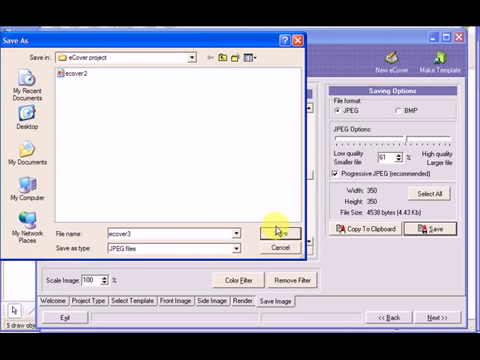
click(267, 231)
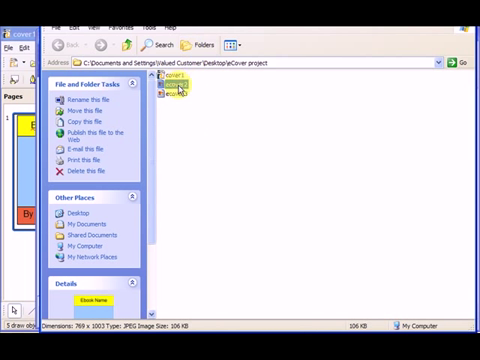
click(172, 95)
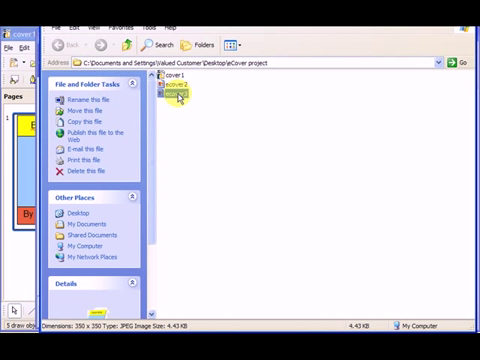
View ecover3 in Windows Picture and Fax Viewer to check the 3D cover.
double_click(175, 95)
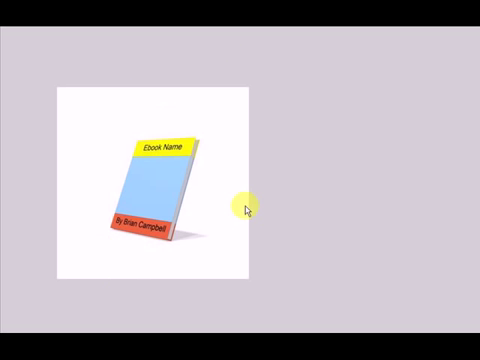
mouse_move(103, 150)
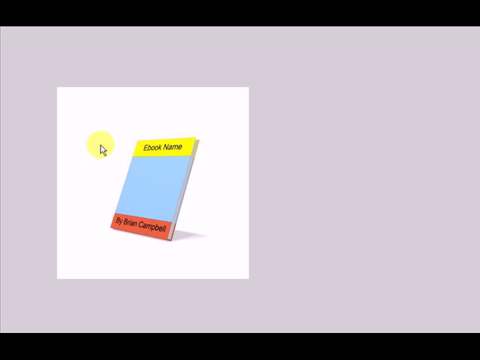
mouse_move(107, 123)
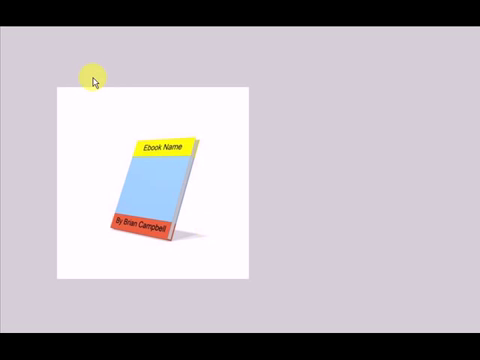
mouse_move(112, 122)
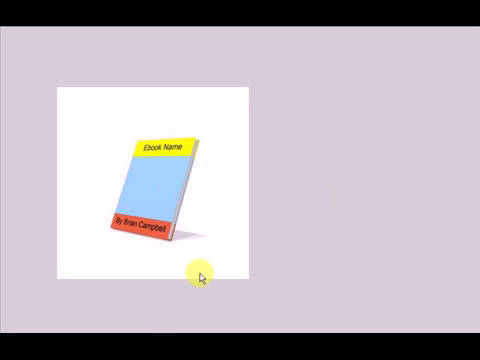
mouse_move(323, 174)
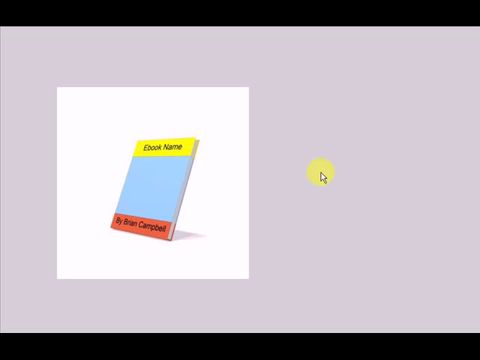